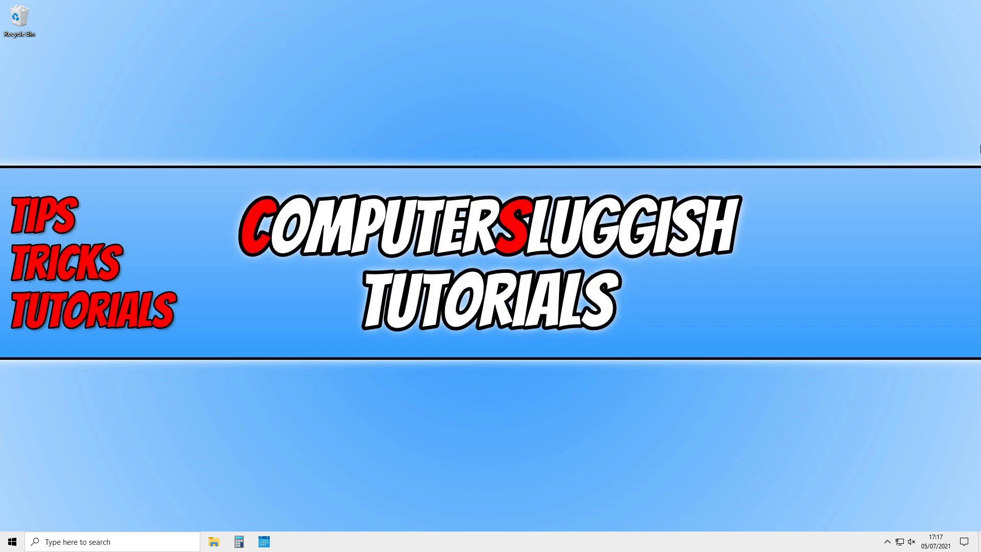
mouse_move(747, 132)
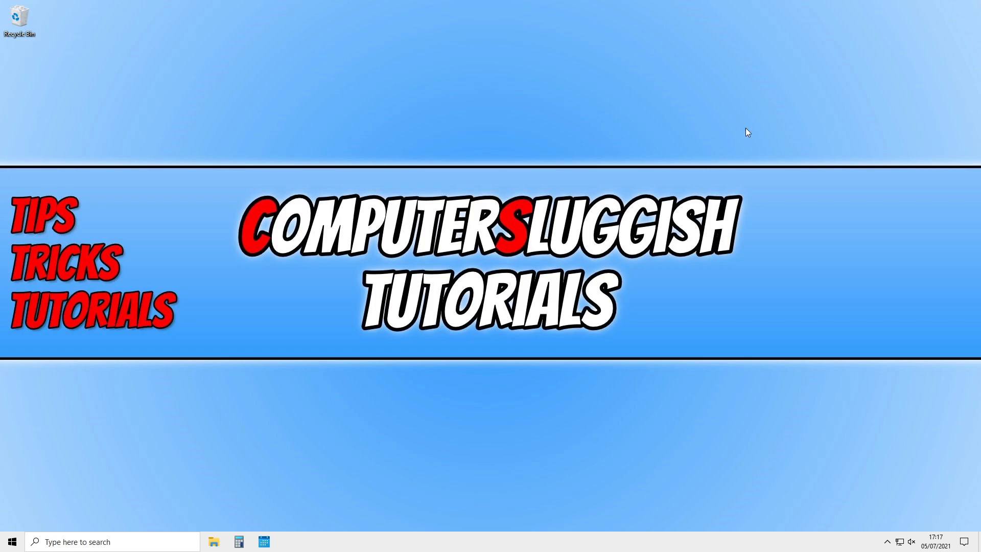
Show the desktop's New submenu of item types from its context menu
right_click(287, 116)
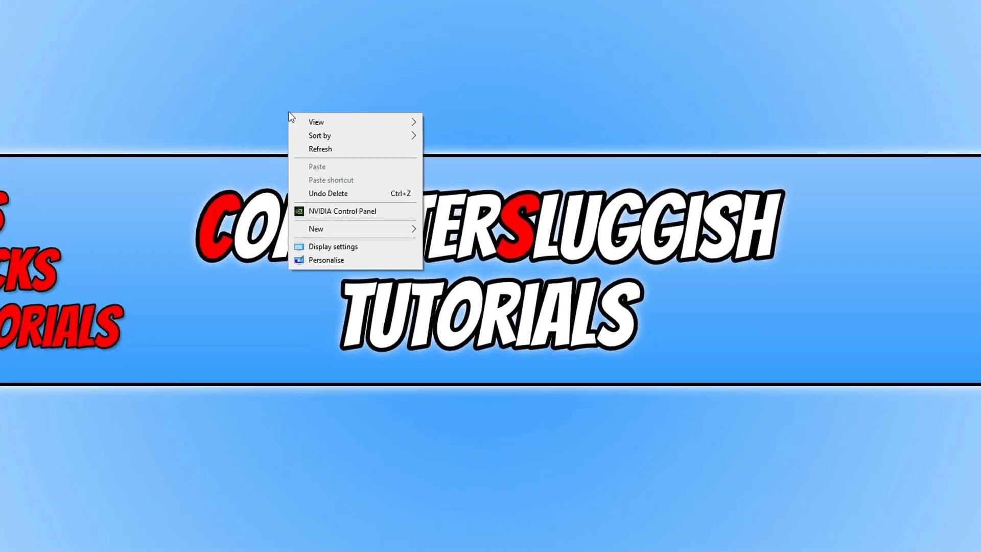
left_click(316, 228)
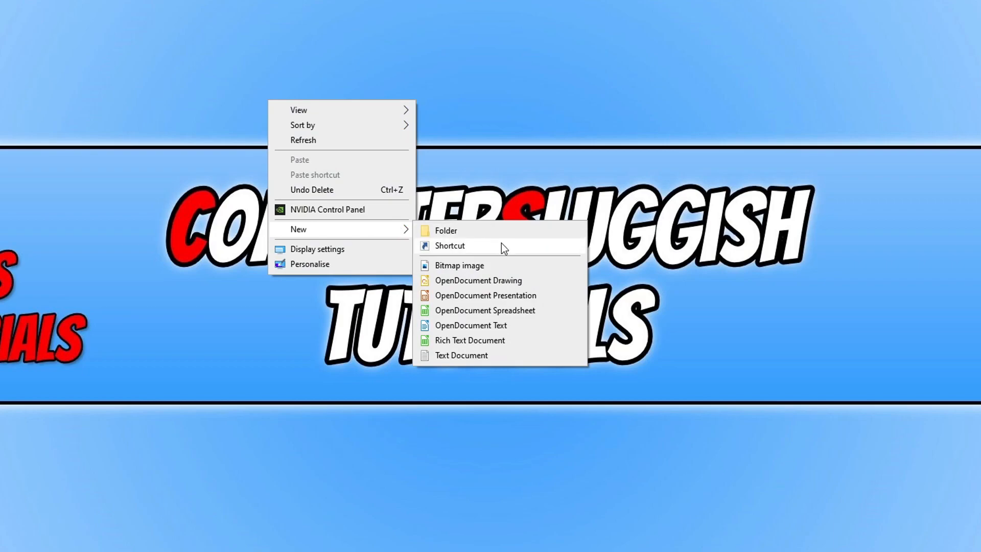
Start a new shortcut and begin typing the 'shutdown' target, correcting typos
left_click(449, 245)
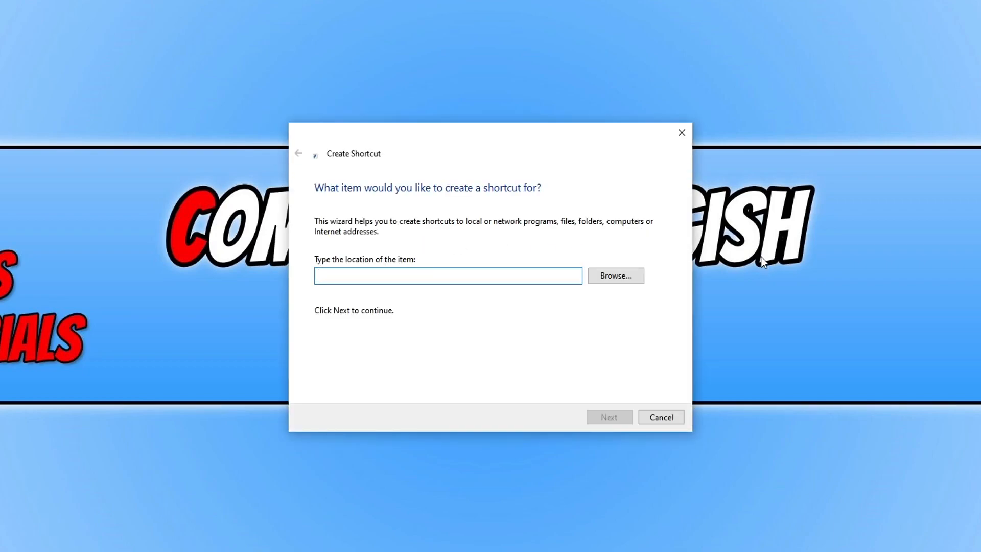
type("shutdown /")
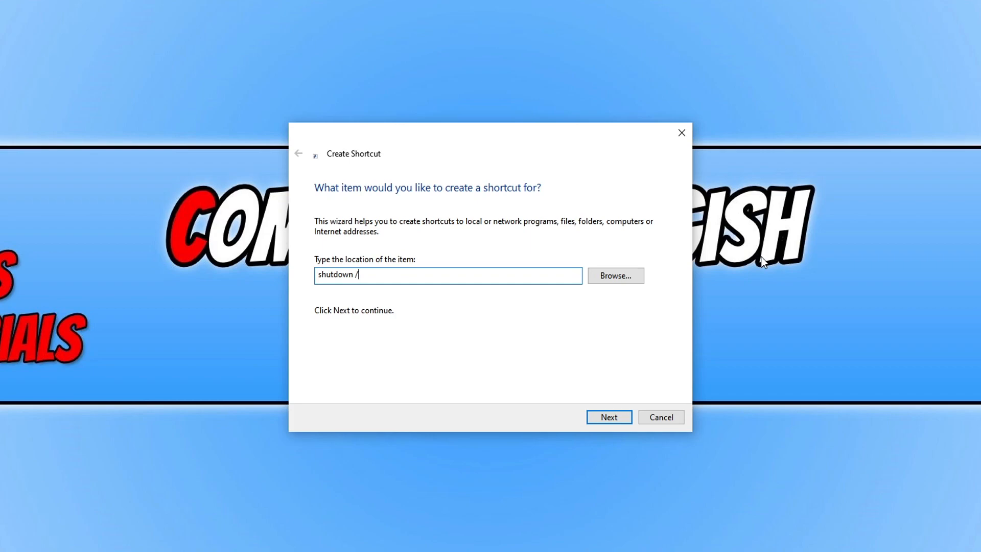
type("s")
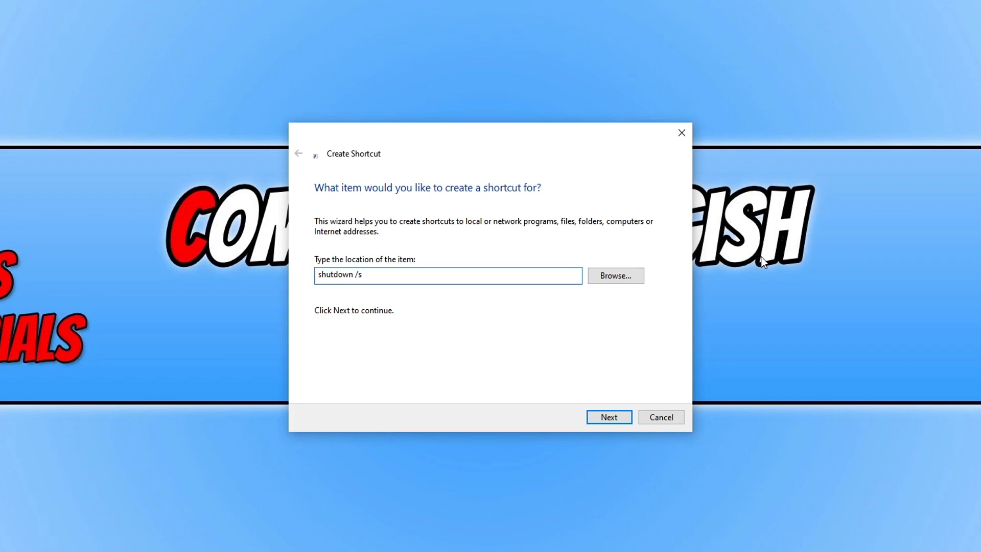
key("Backspace")
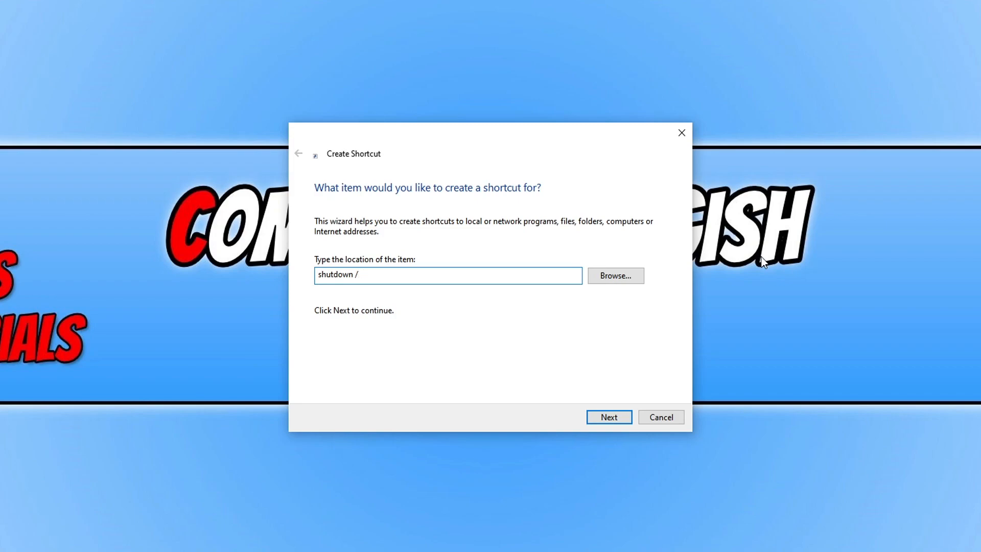
type("l")
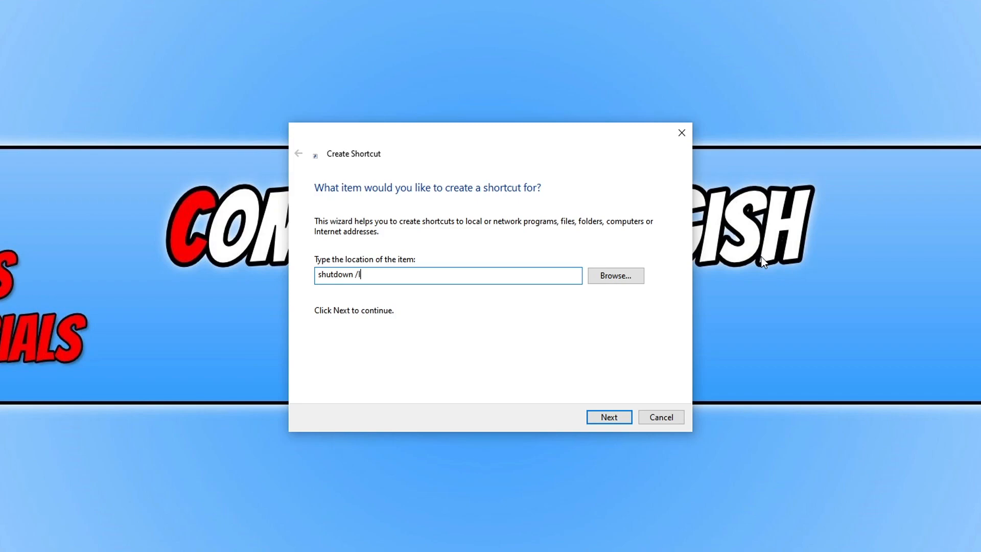
key("Backspace")
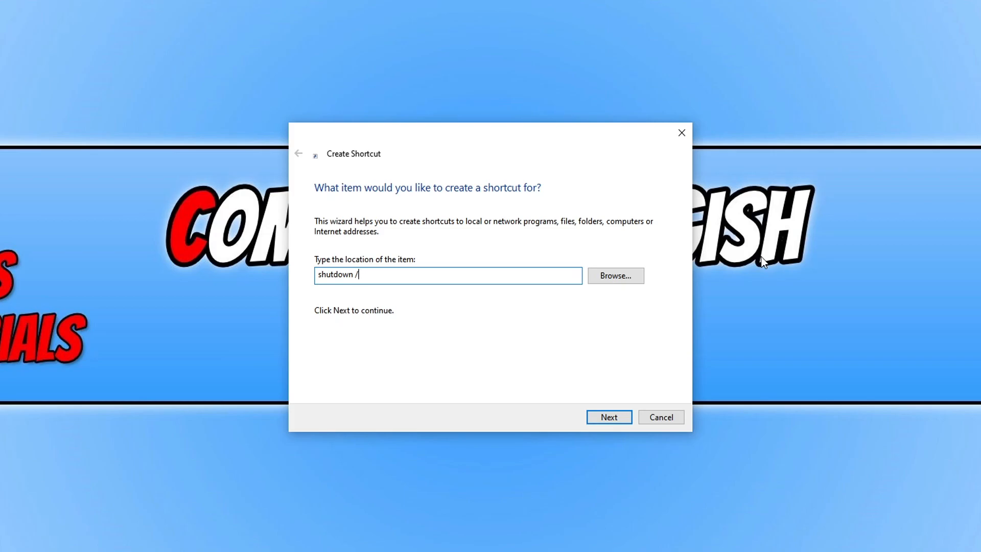
type("h")
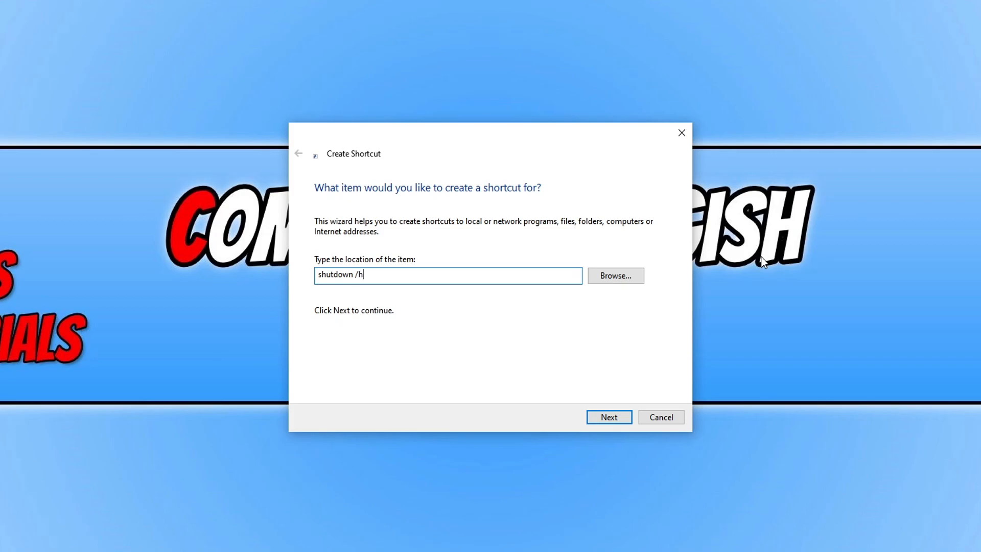
key("Backspace")
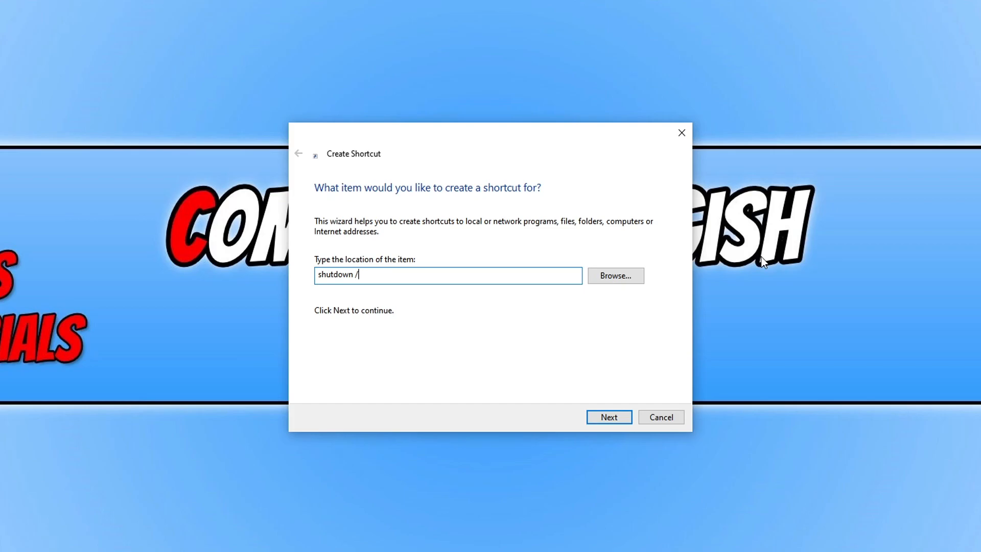
Complete the target as 'shutdown /r /t 0' and advance to naming
type("r")
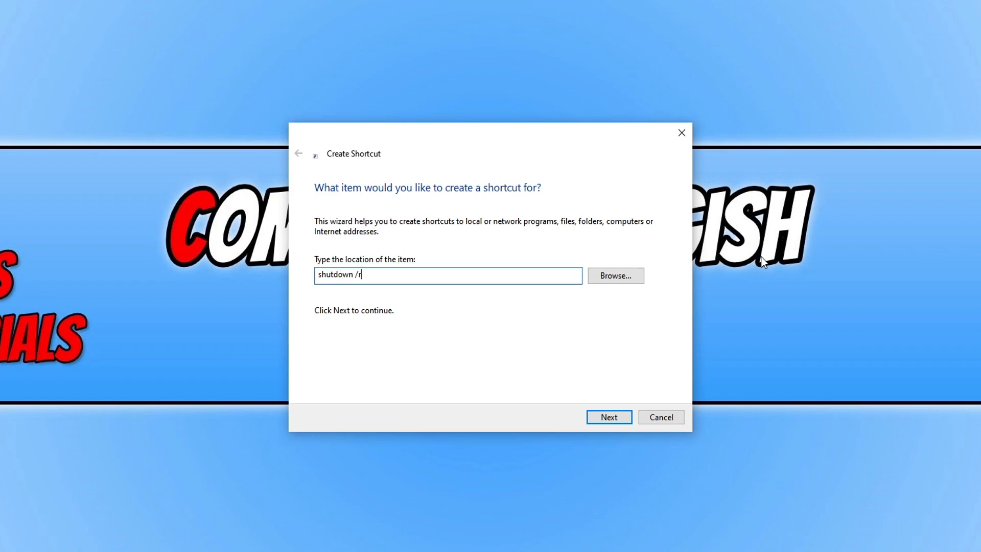
type("/")
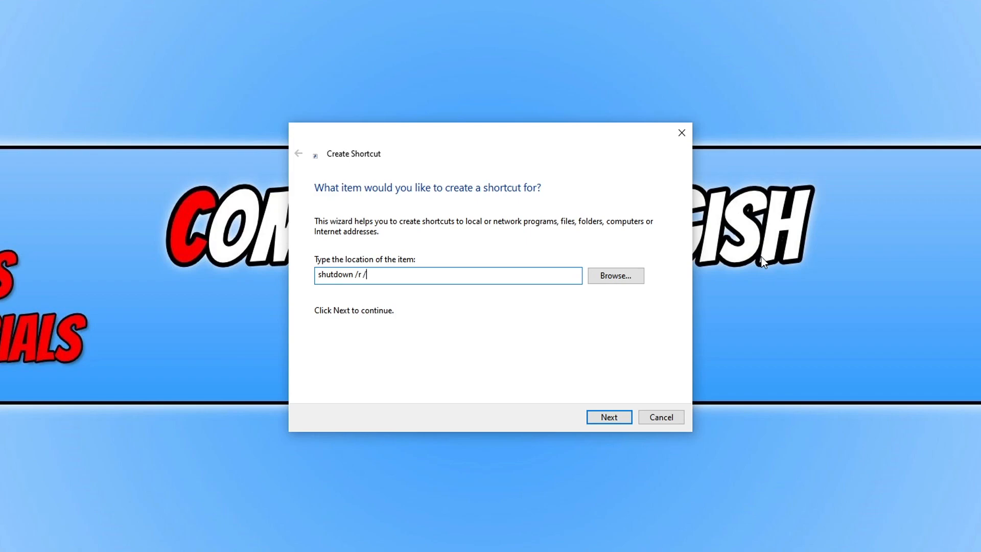
type("t")
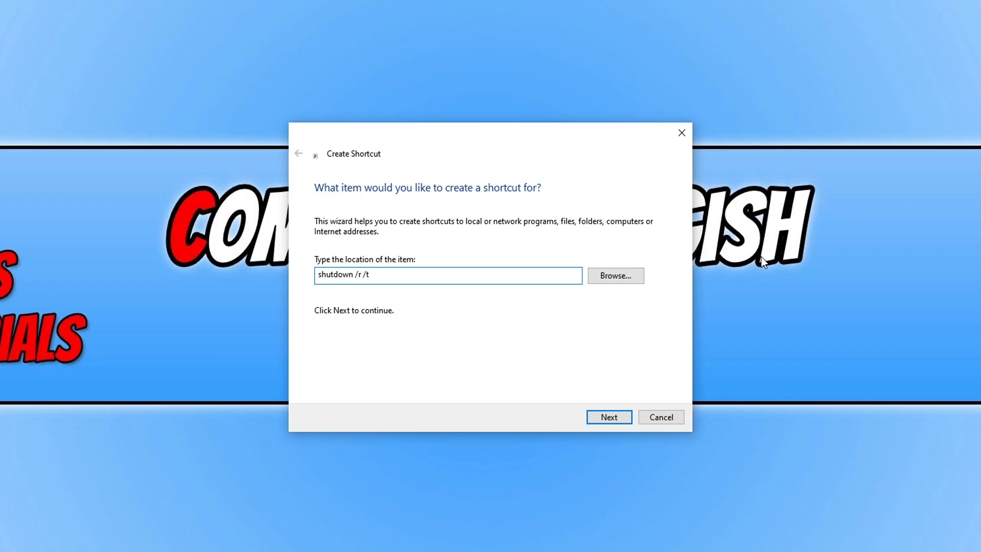
type("0")
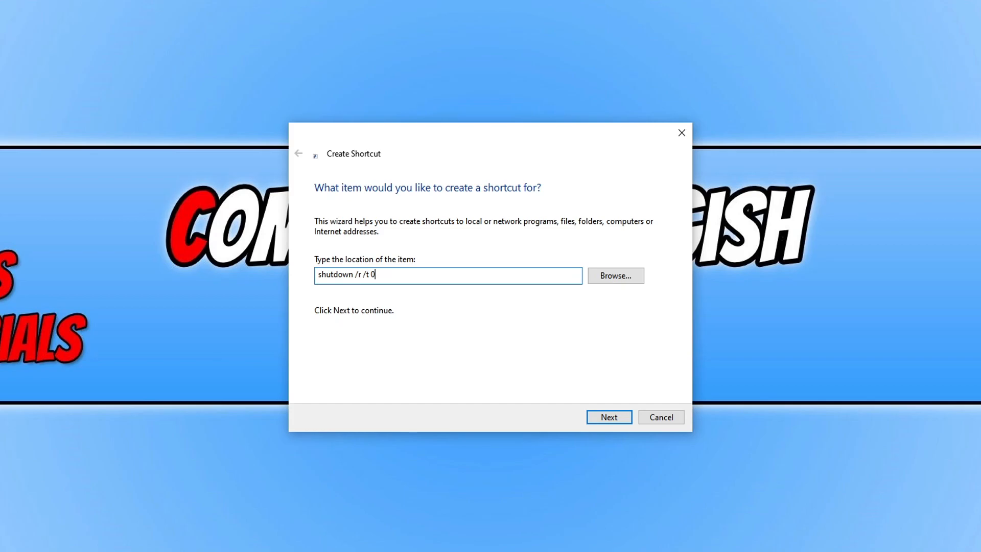
mouse_move(940, 275)
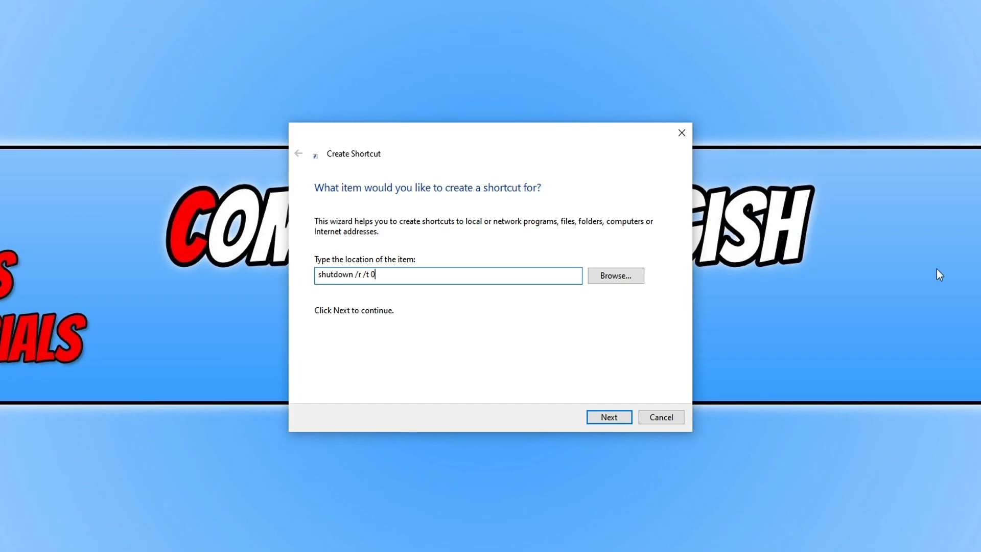
left_click(607, 416)
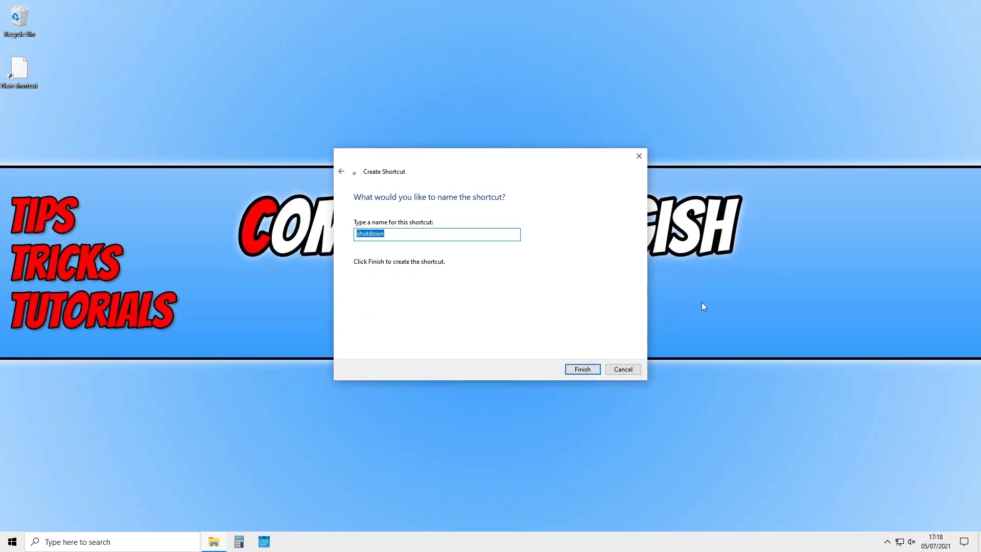
Name the shortcut 'Restart' and finish the wizard
type("Restart")
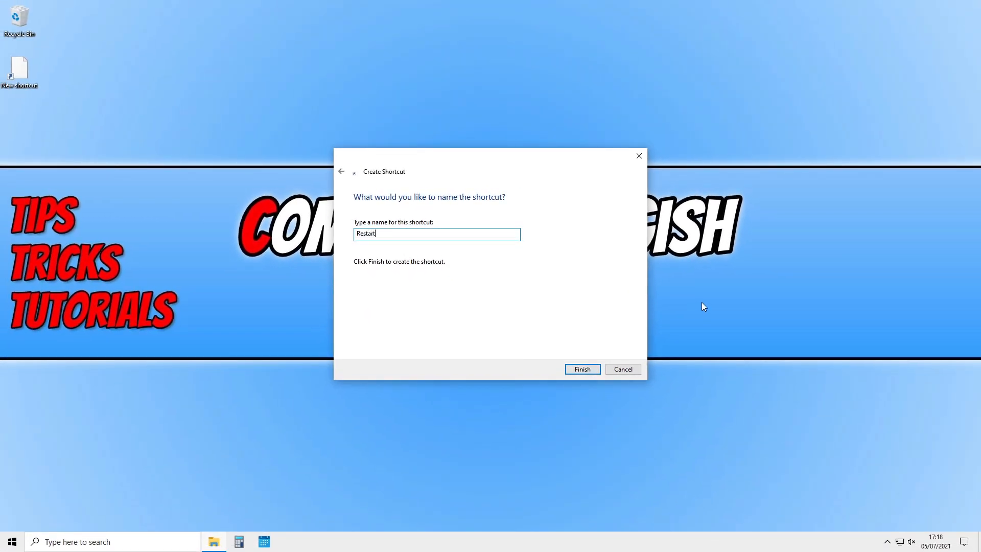
left_click(581, 369)
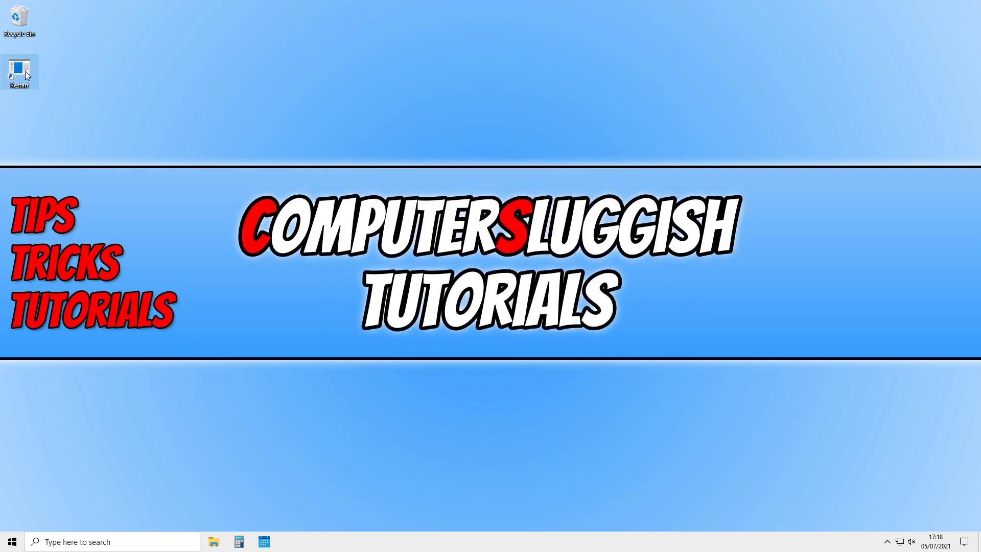
Open Properties for the Restart shortcut on the desktop
right_click(19, 72)
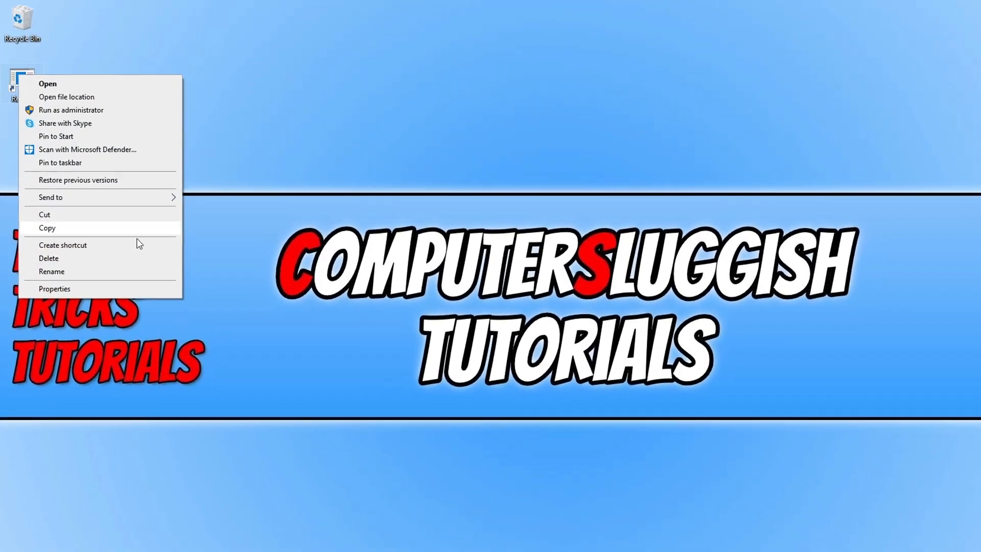
left_click(54, 288)
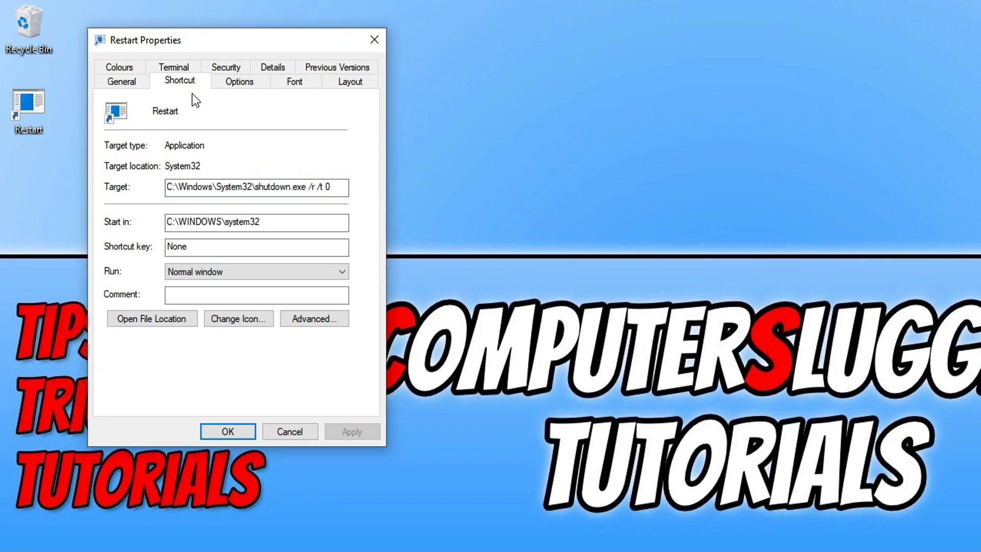
Set the Restart shortcut's icon to the floppy disk, dismissing the no-icons warning
left_click(238, 318)
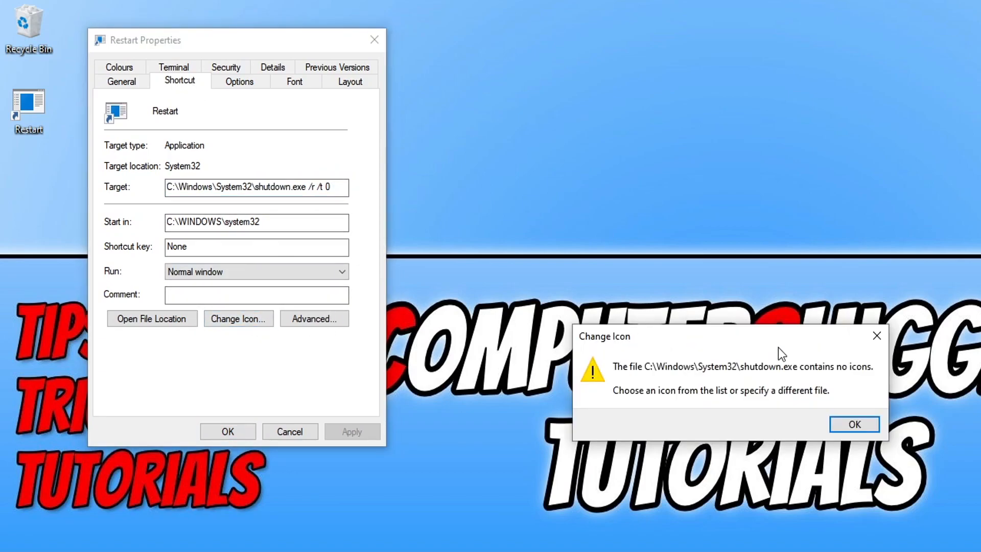
left_click(853, 424)
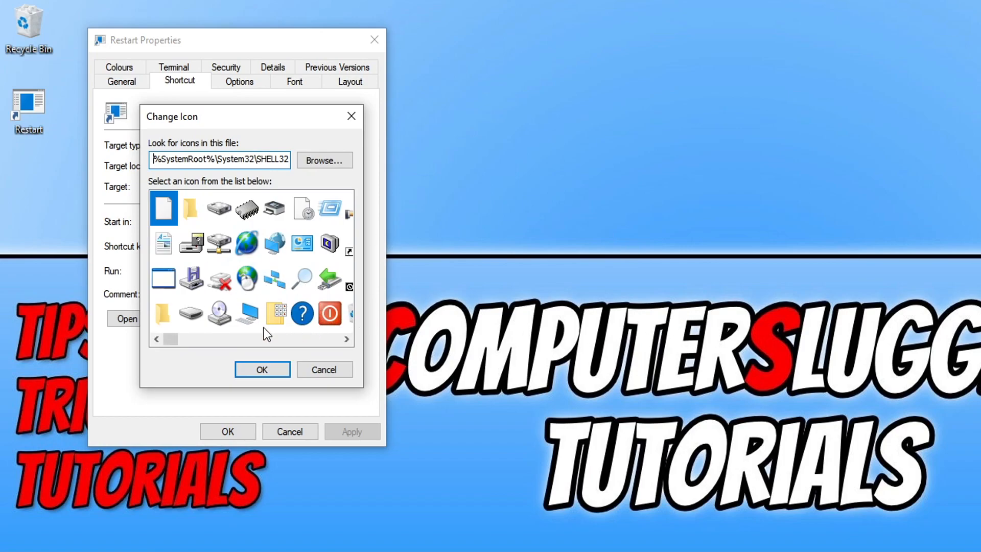
mouse_move(232, 301)
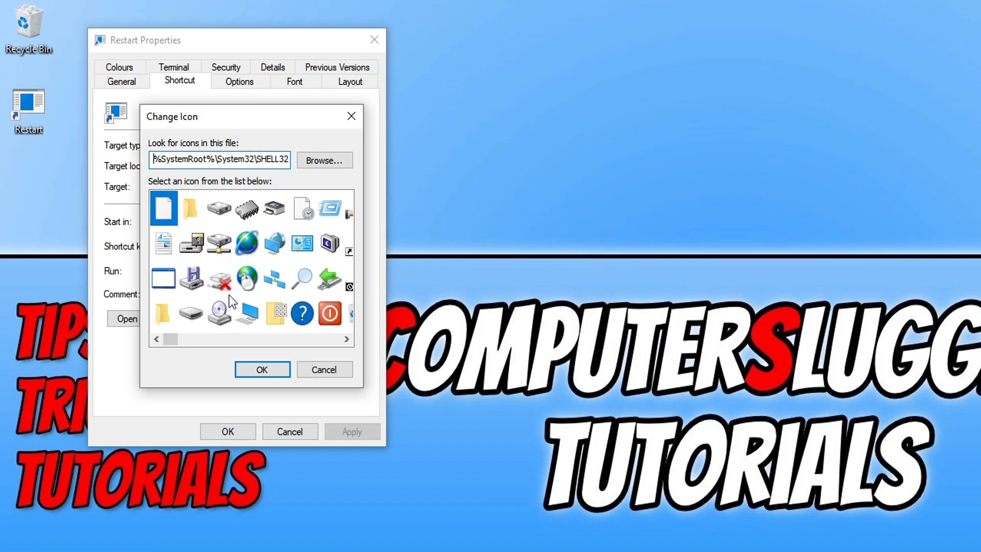
left_click(191, 278)
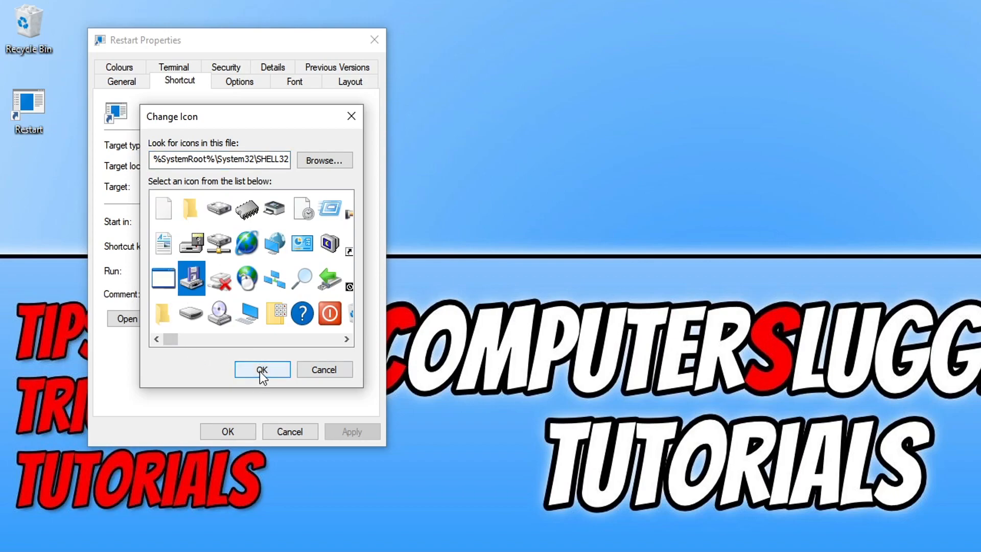
left_click(262, 369)
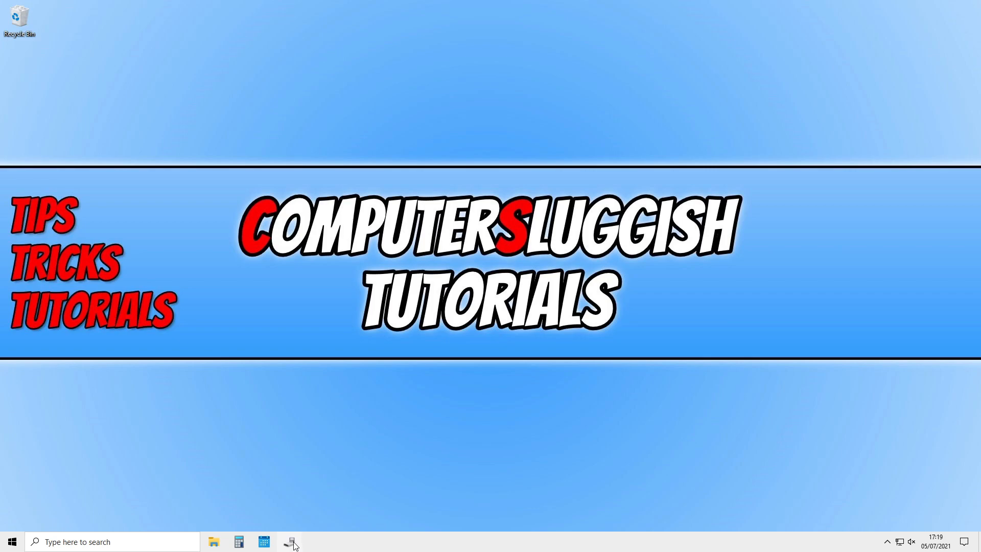
mouse_move(289, 541)
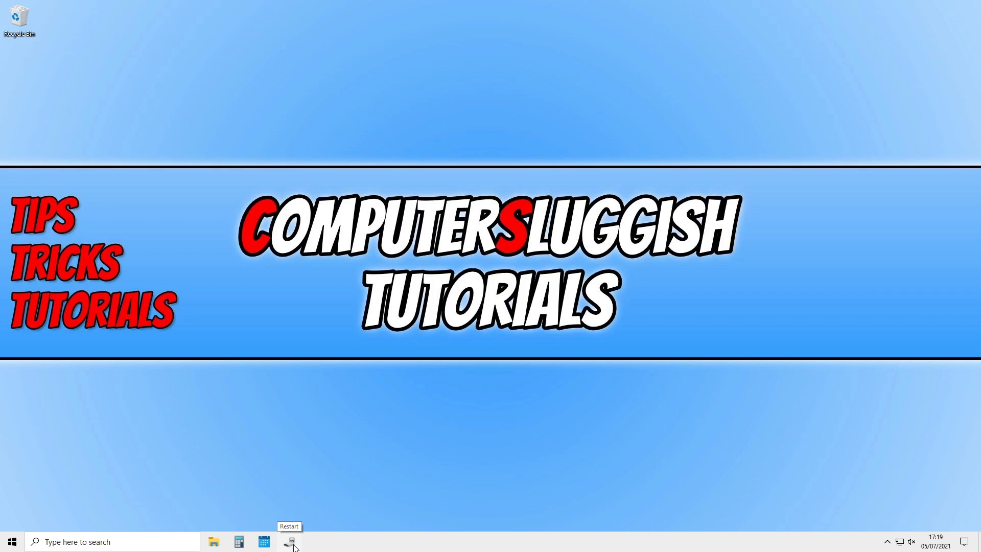
right_click(288, 541)
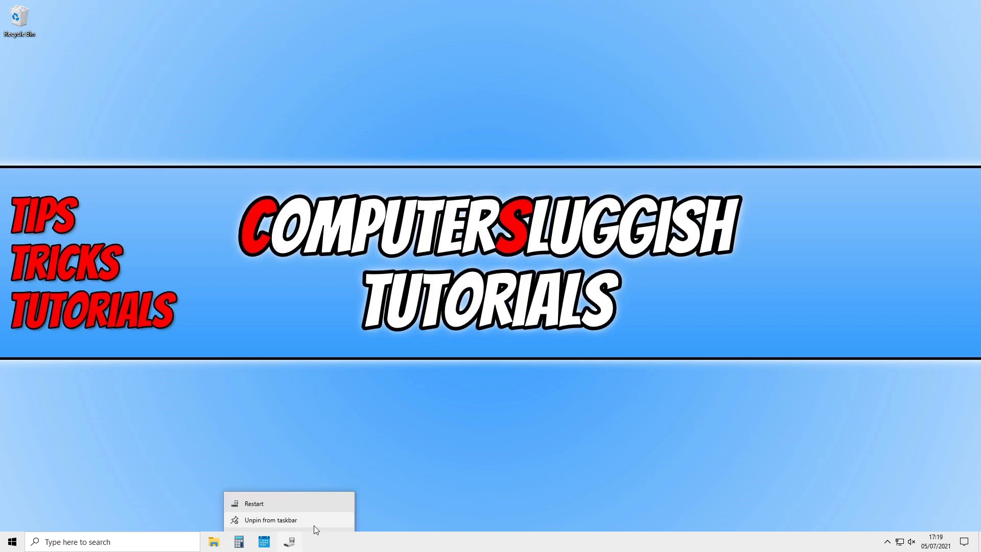
mouse_move(482, 481)
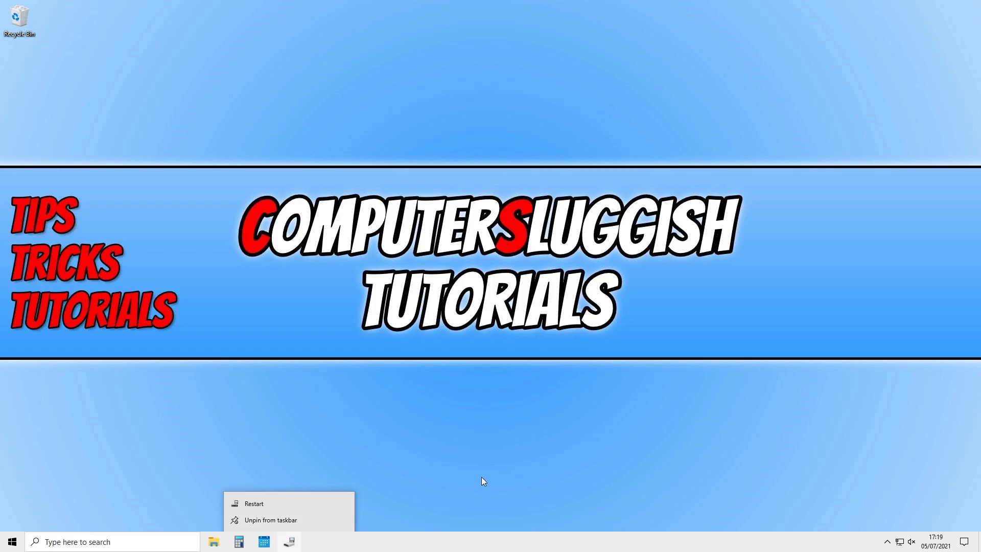
left_click(491, 476)
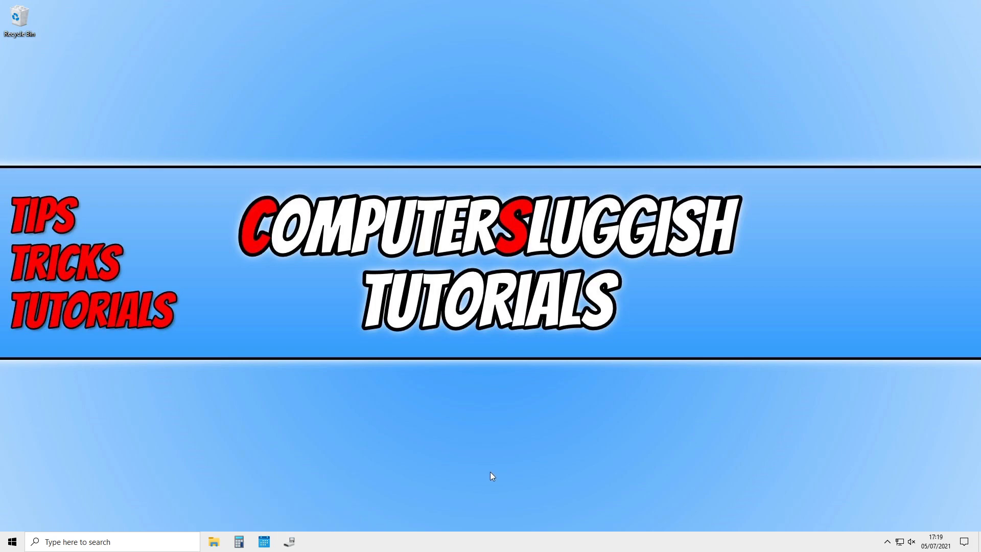